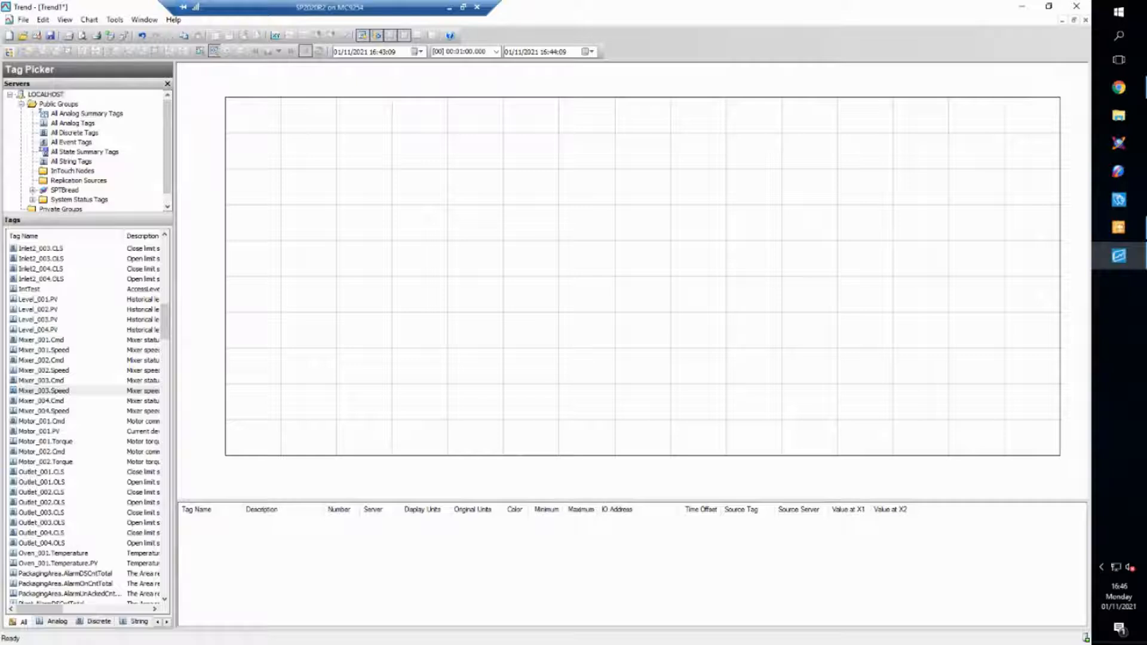
mouse_move(214, 396)
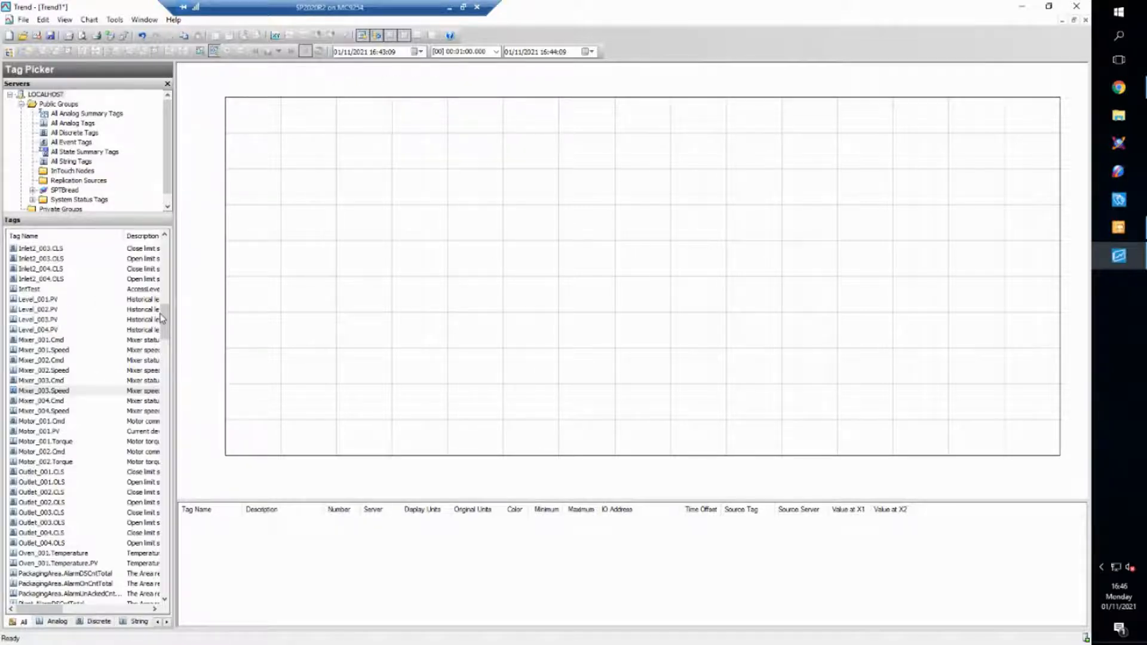
mouse_move(66, 320)
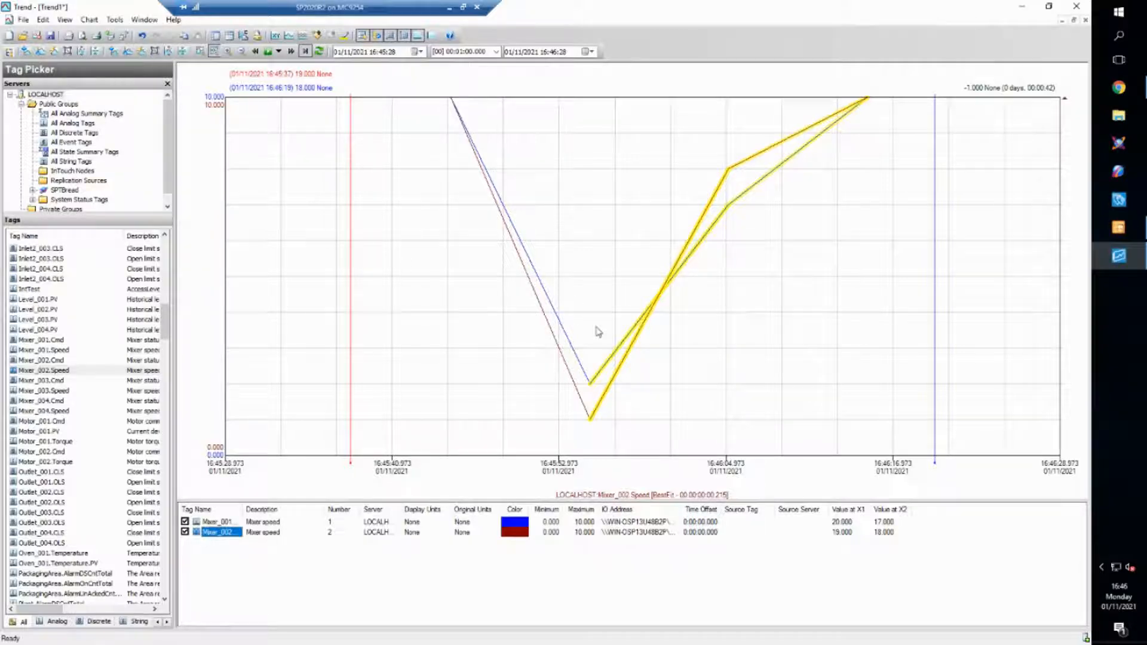
mouse_move(593, 387)
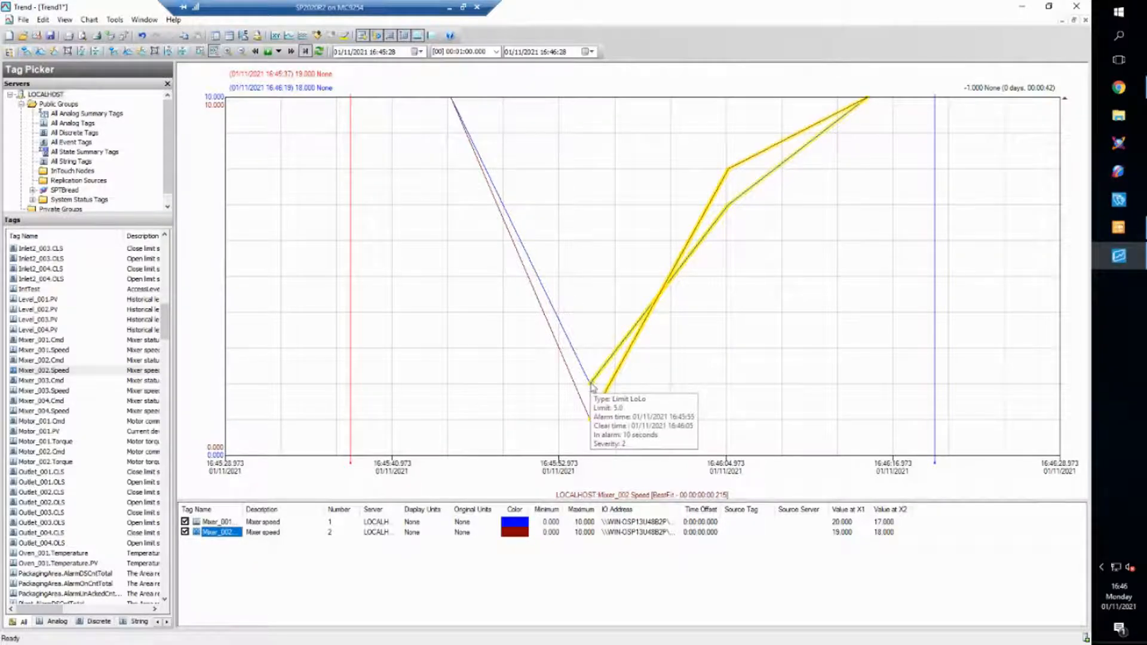
mouse_move(822, 132)
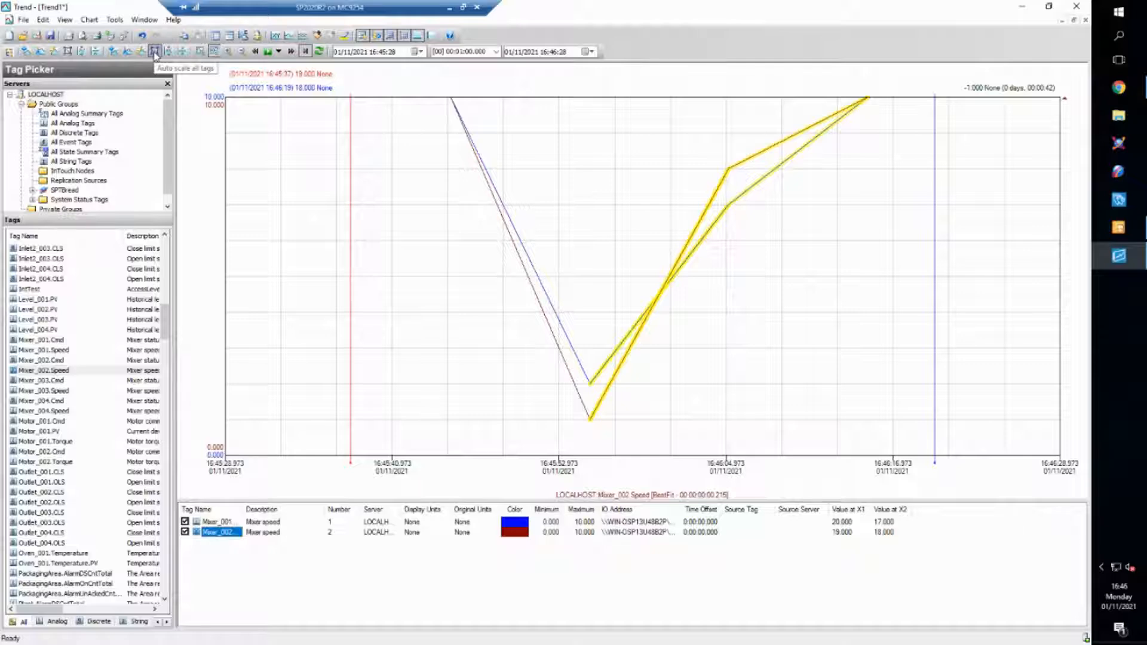
Step: Auto-scale both mixer speed tags so each curve fills its own value range
left_click(154, 52)
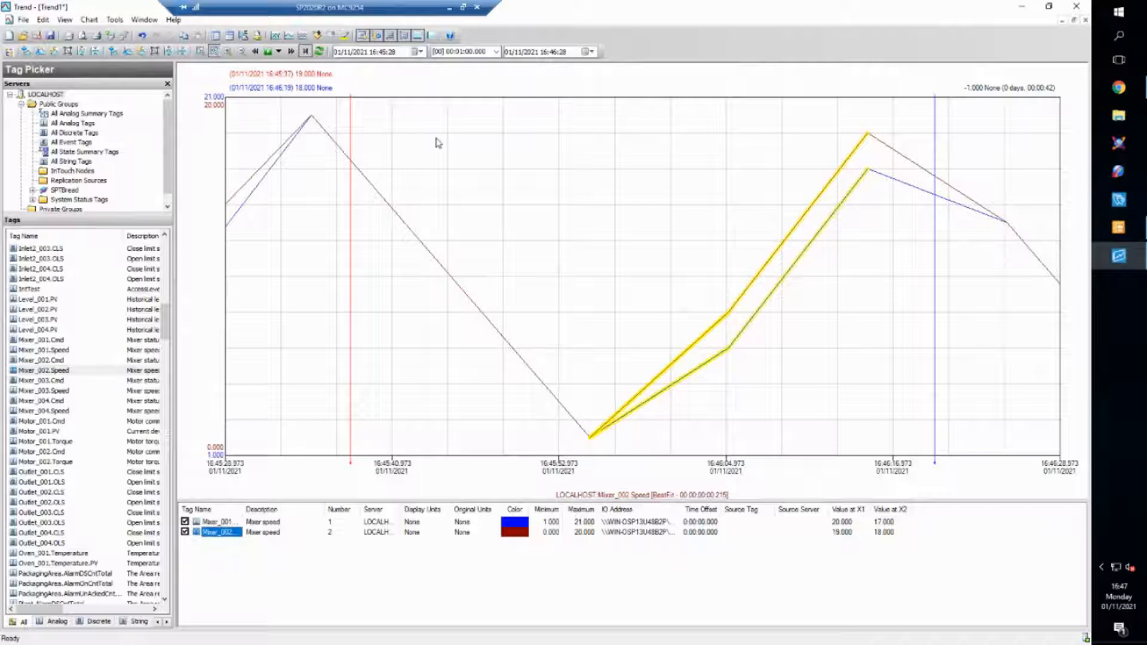
mouse_move(434, 255)
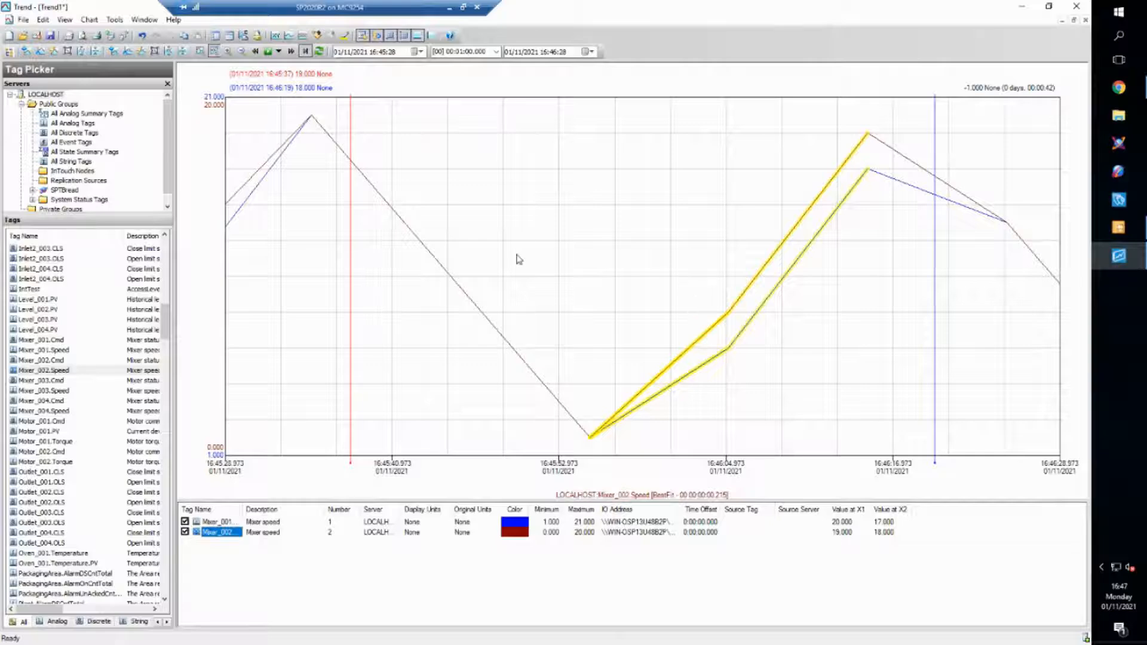
mouse_move(509, 244)
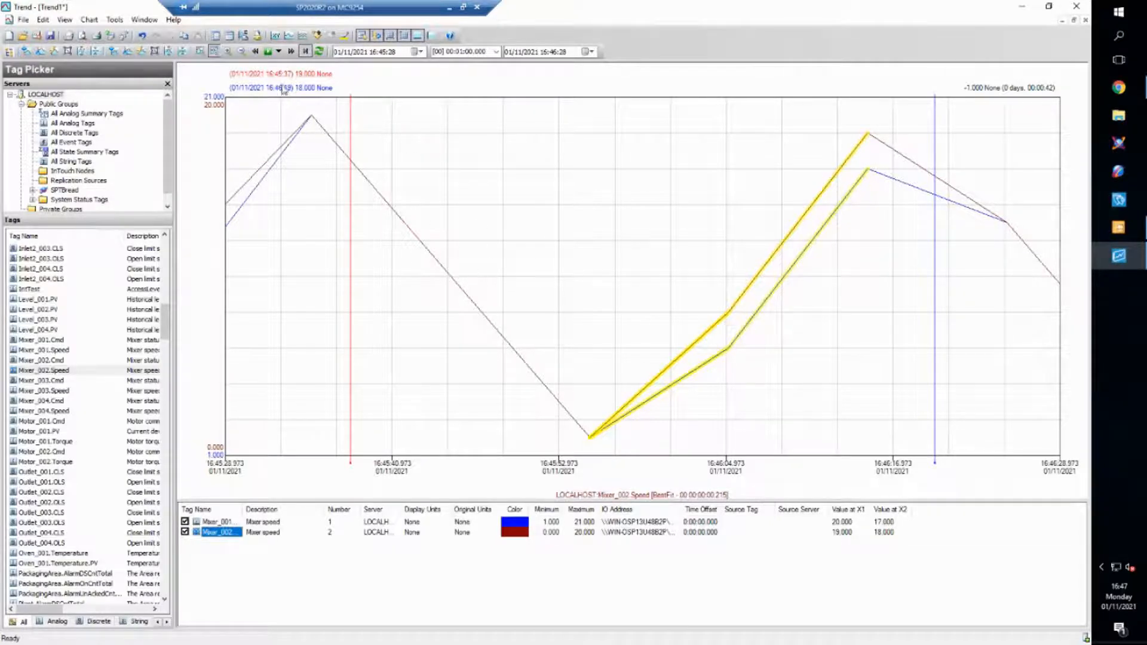
Step: Step the trend period forward to the latest minute of mixer speed data
left_click(268, 51)
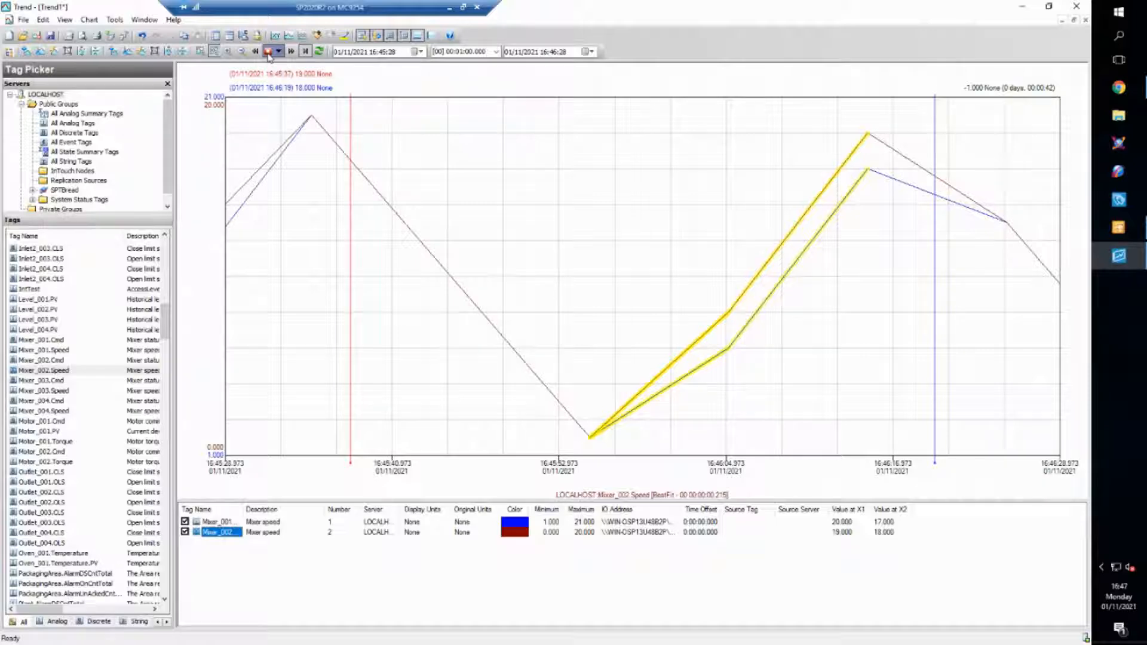
left_click(268, 51)
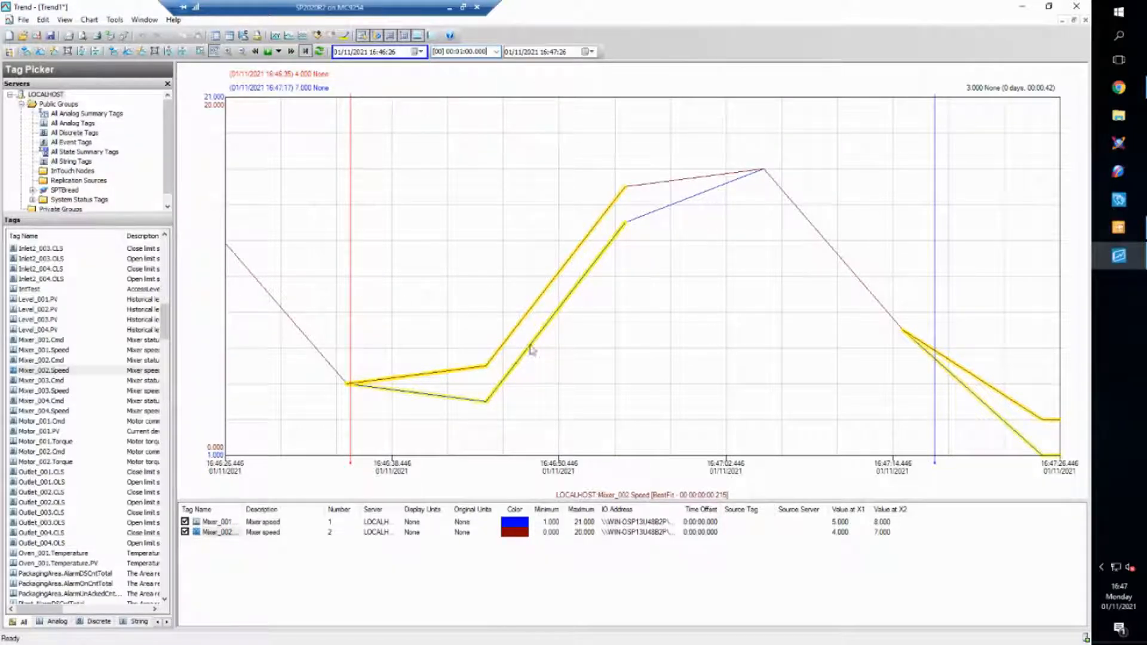
mouse_move(883, 494)
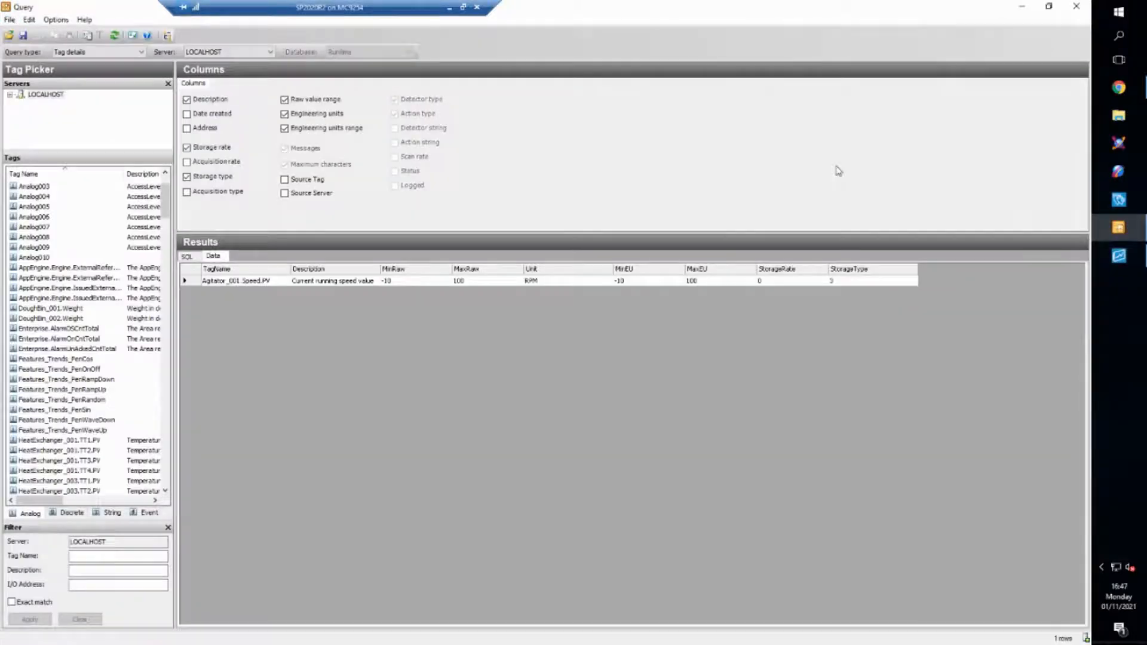
mouse_move(285, 248)
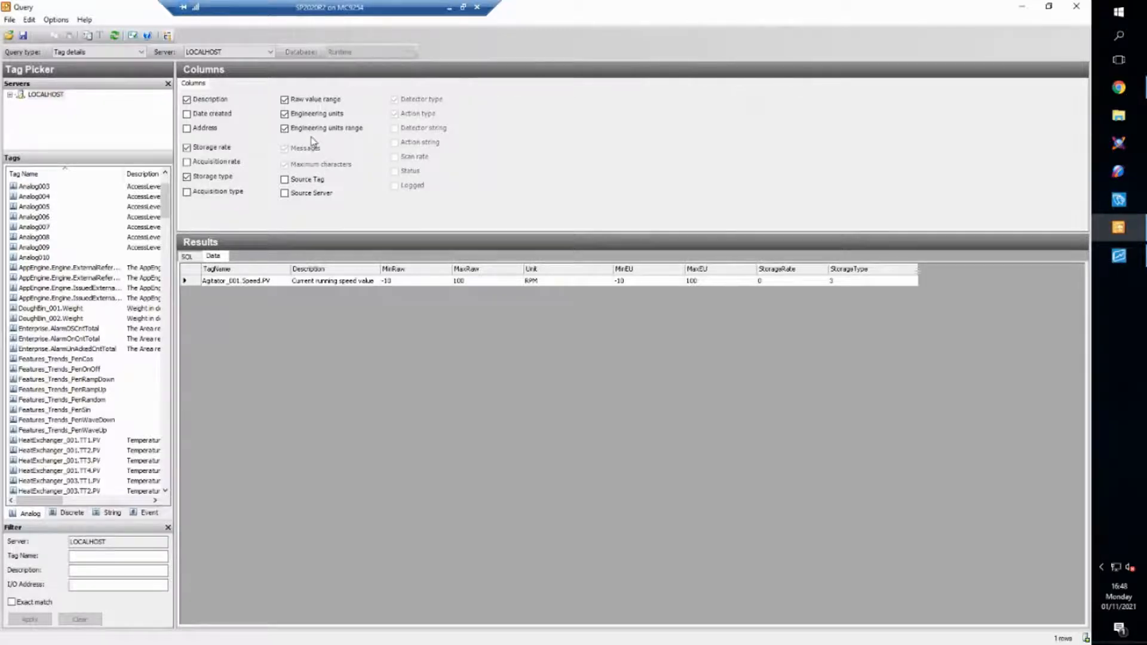
mouse_move(351, 166)
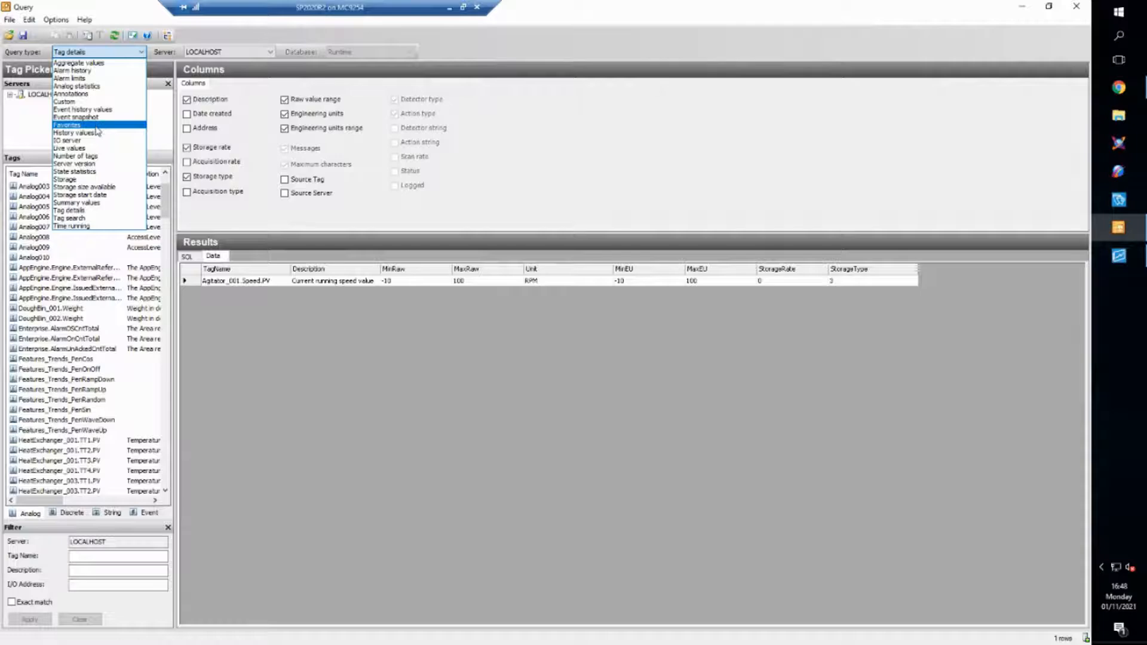
mouse_move(73, 133)
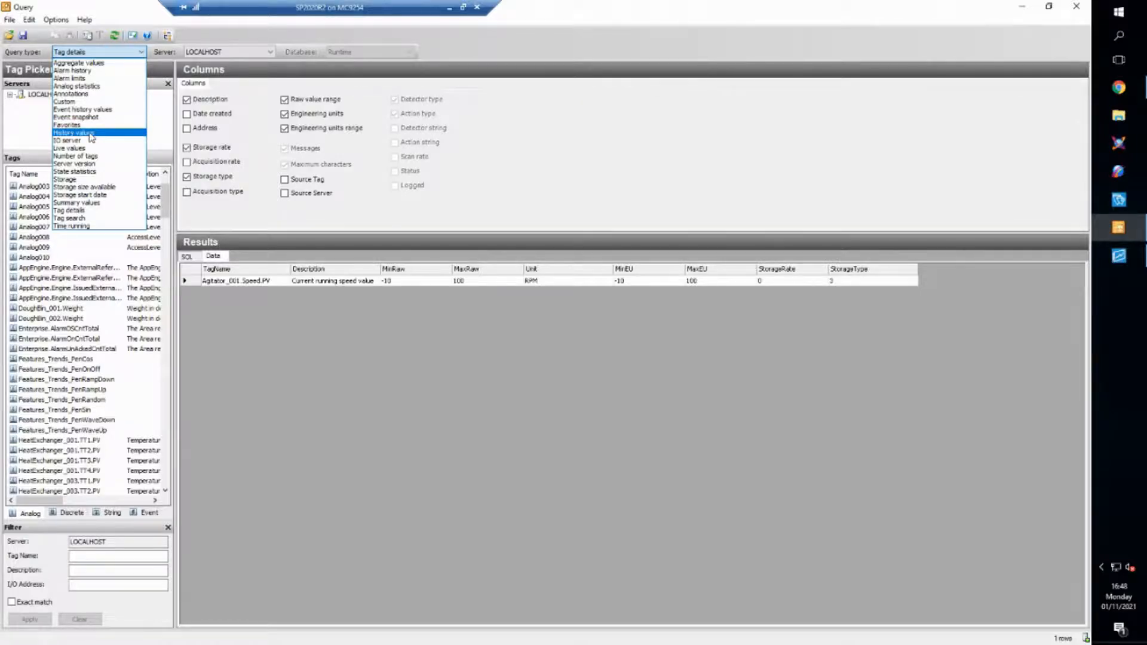
Step: Choose a History values query for Agitator_001.Speed.PV and view its five-minute time range
left_click(71, 133)
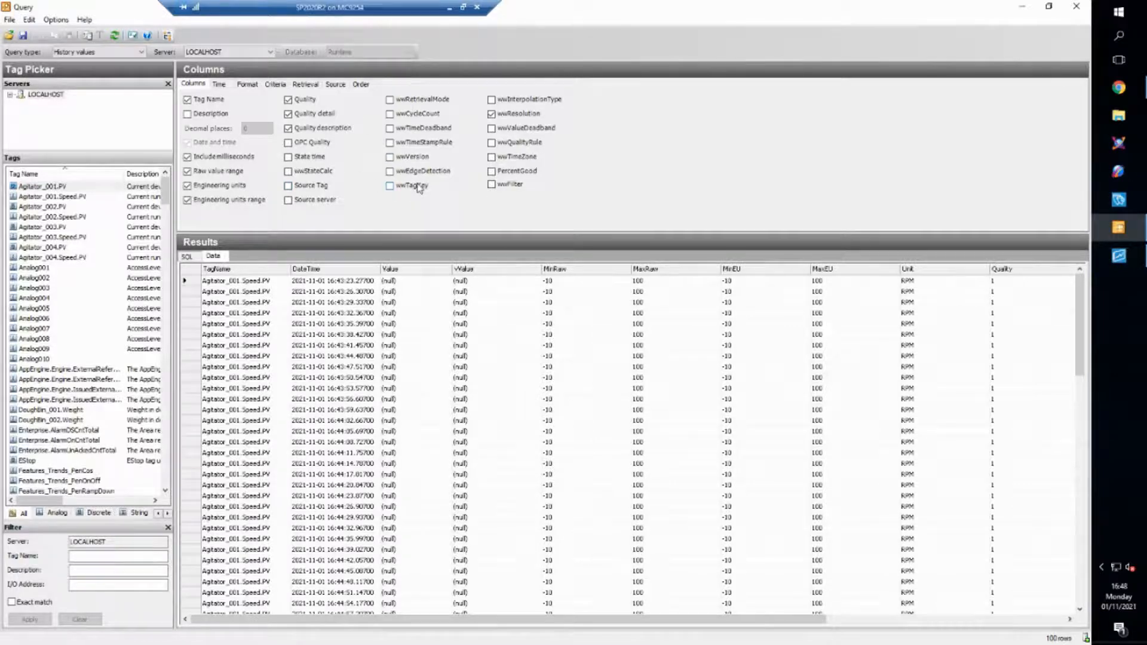
left_click(219, 84)
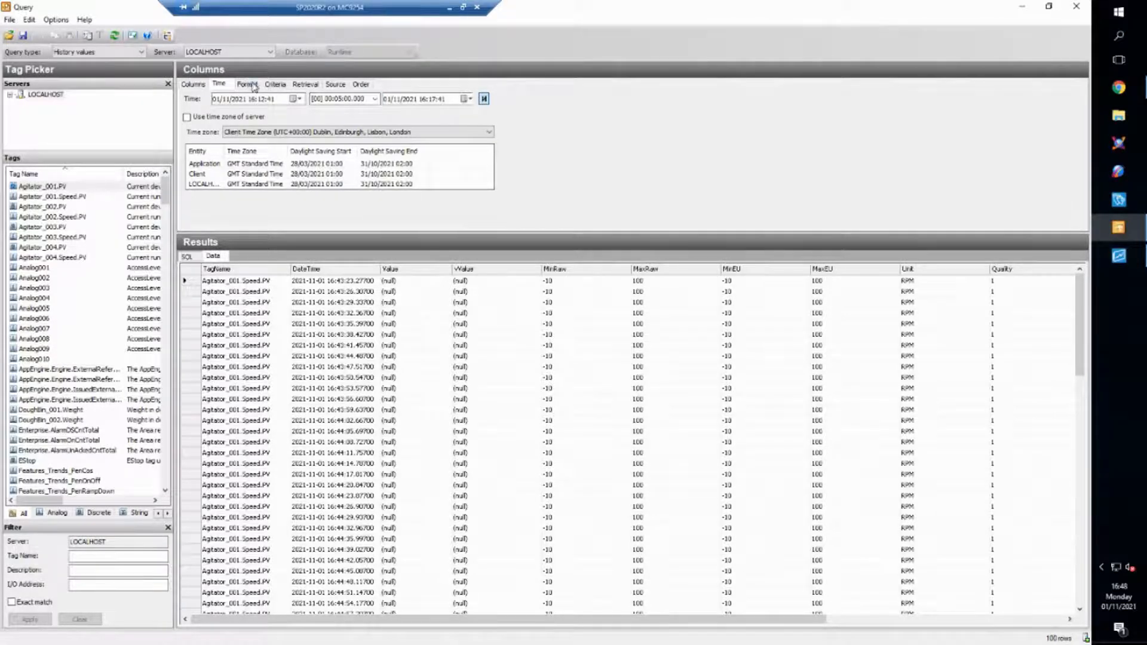
Step: Review the Format and Criteria settings, then list the retrieval modes with Cyclic set
left_click(247, 84)
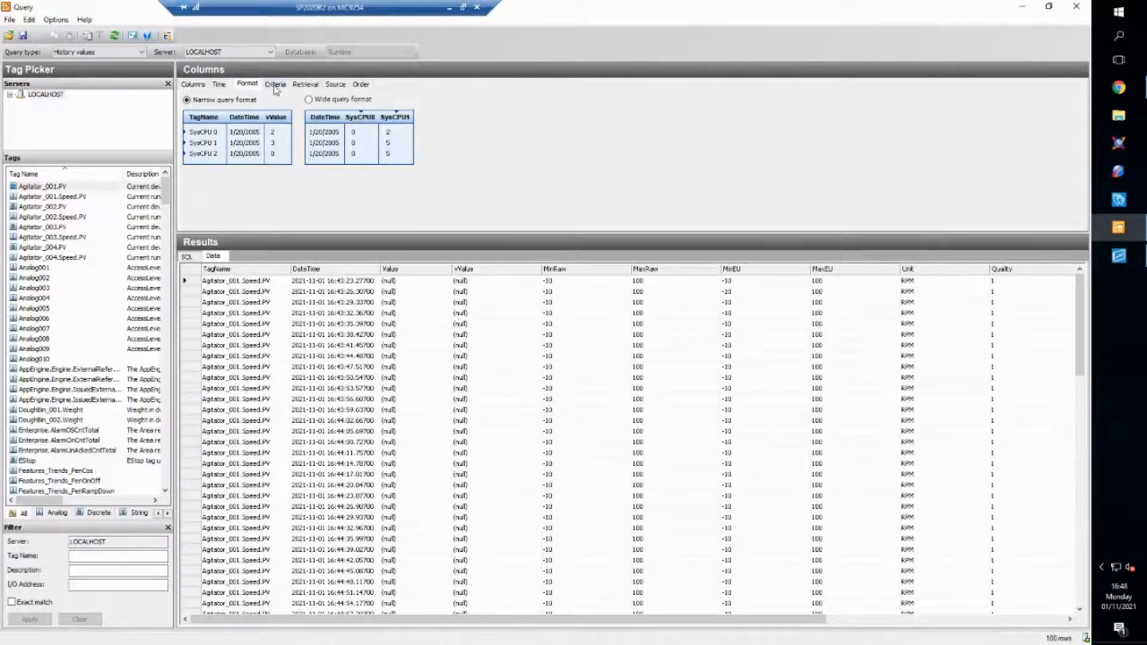
left_click(275, 84)
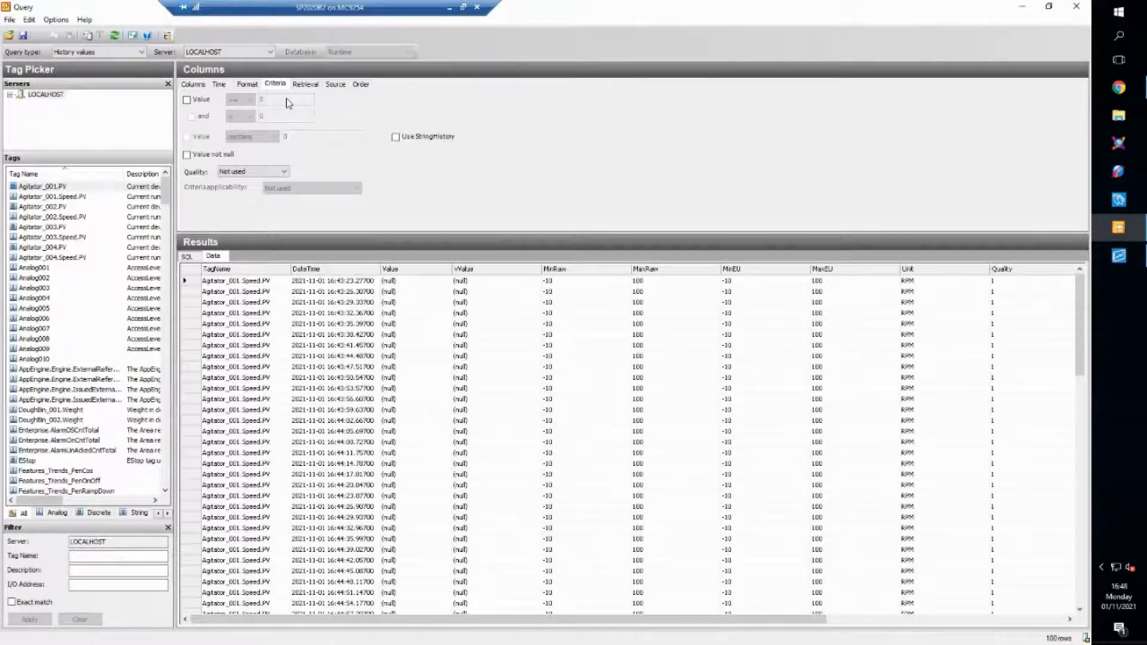
left_click(305, 83)
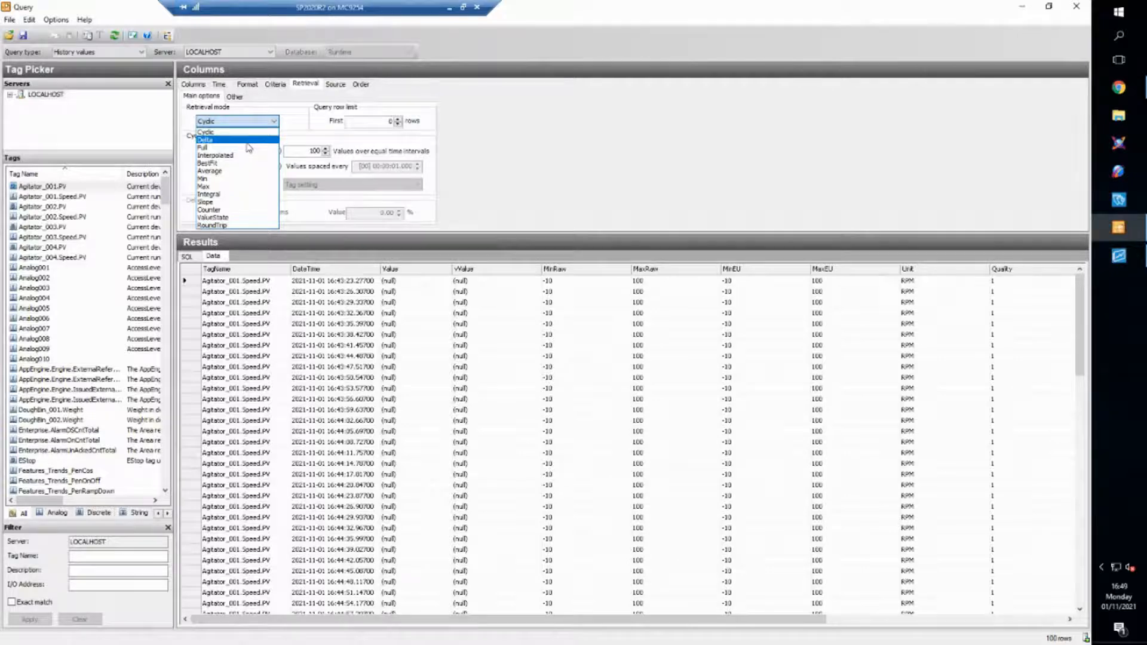
Step: Keep Cyclic retrieval and review the extension-tables source and ascending sort order
left_click(220, 131)
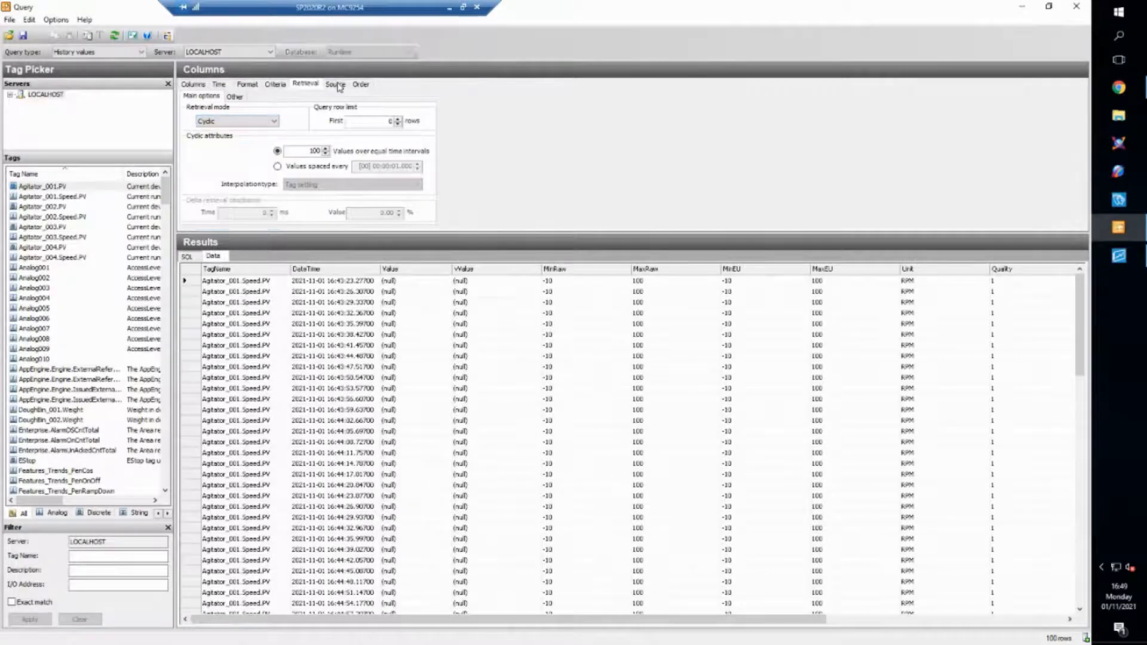
left_click(335, 83)
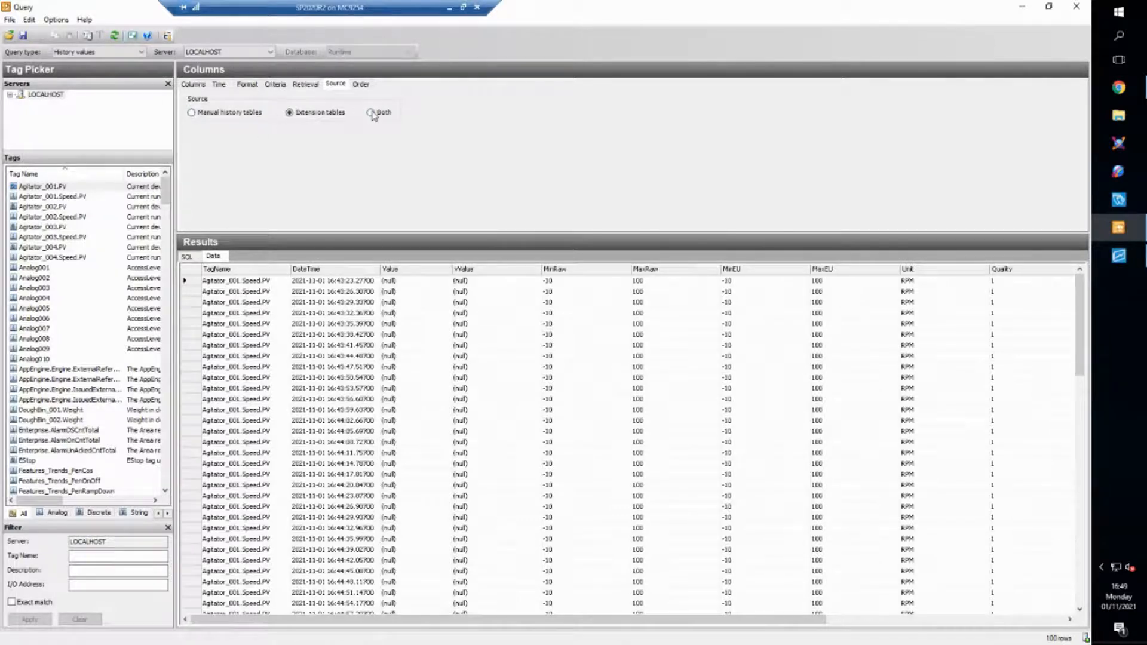
left_click(361, 84)
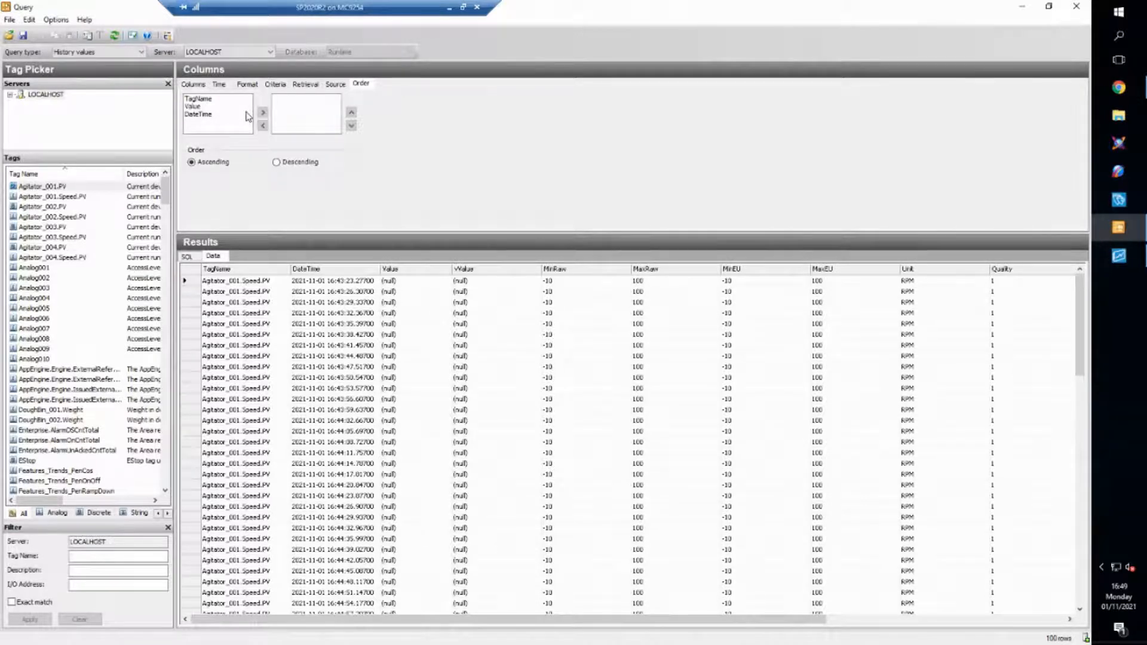
mouse_move(929, 188)
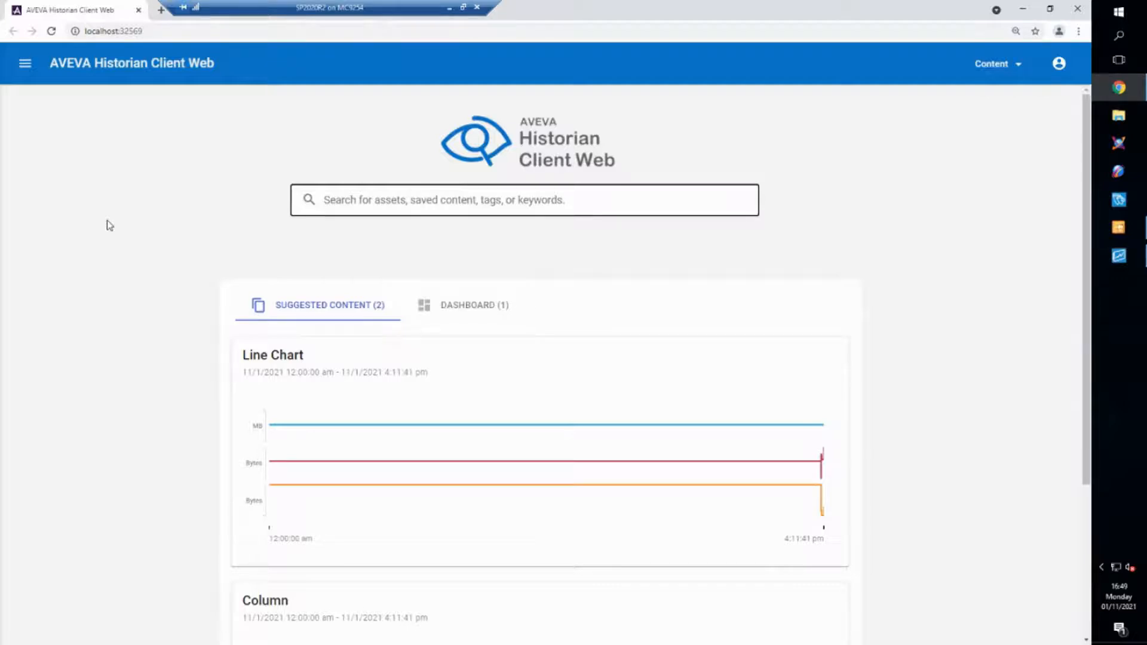
Step: Scroll through the Suggested Content cards showing line chart, column and dashboard previews
scroll("down", 3)
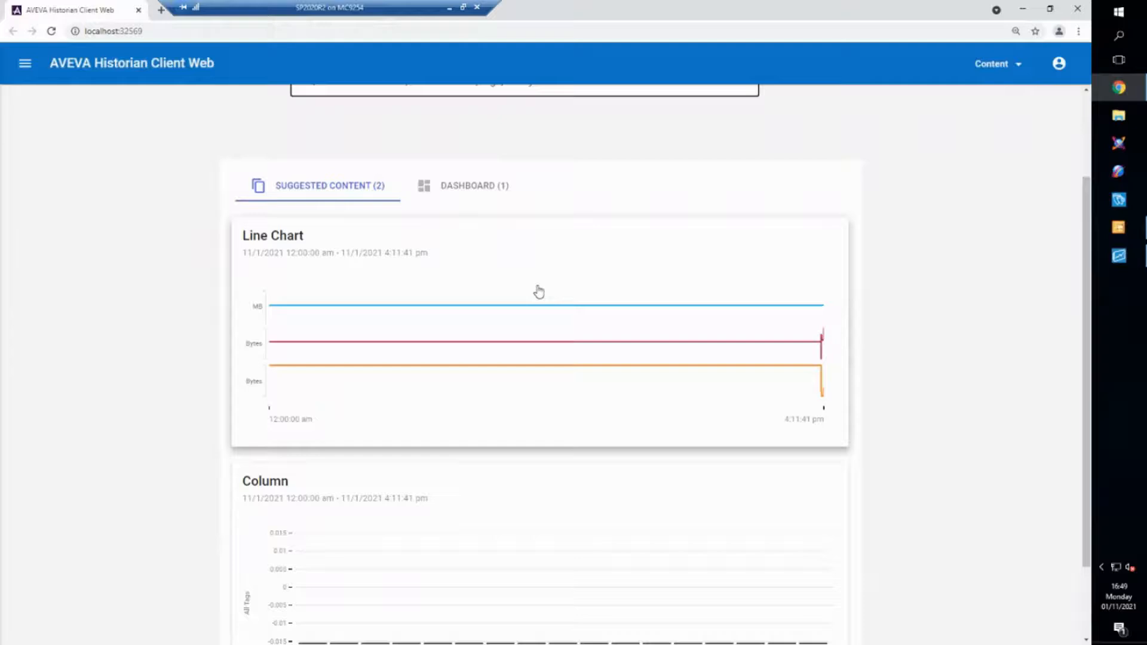
scroll("down", 3)
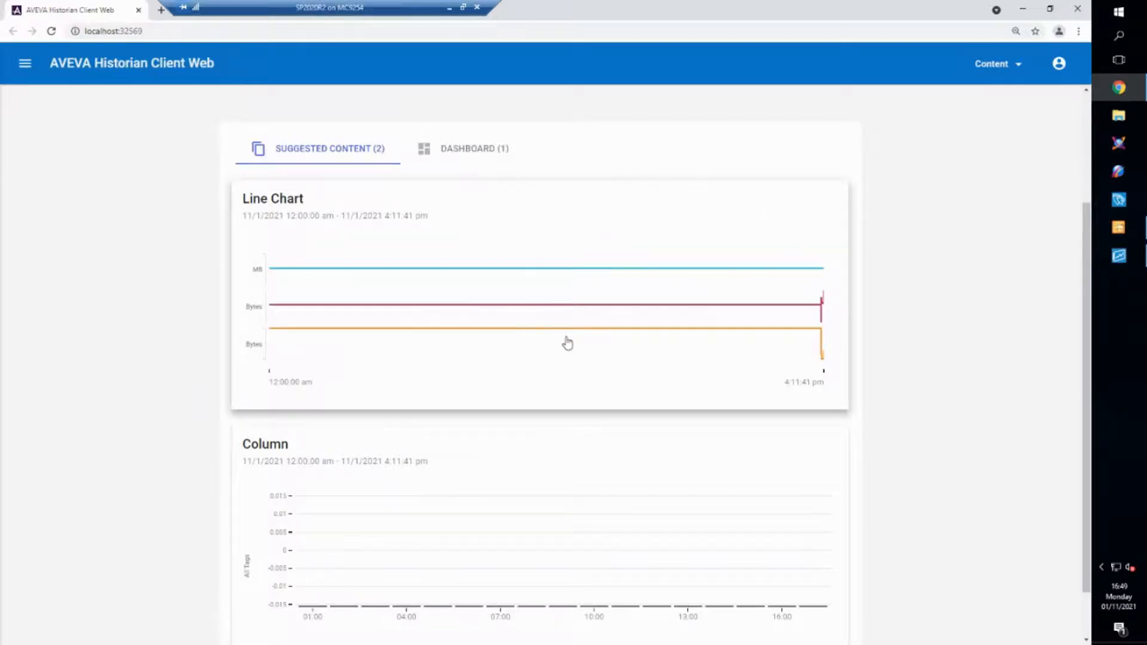
scroll("down", 3)
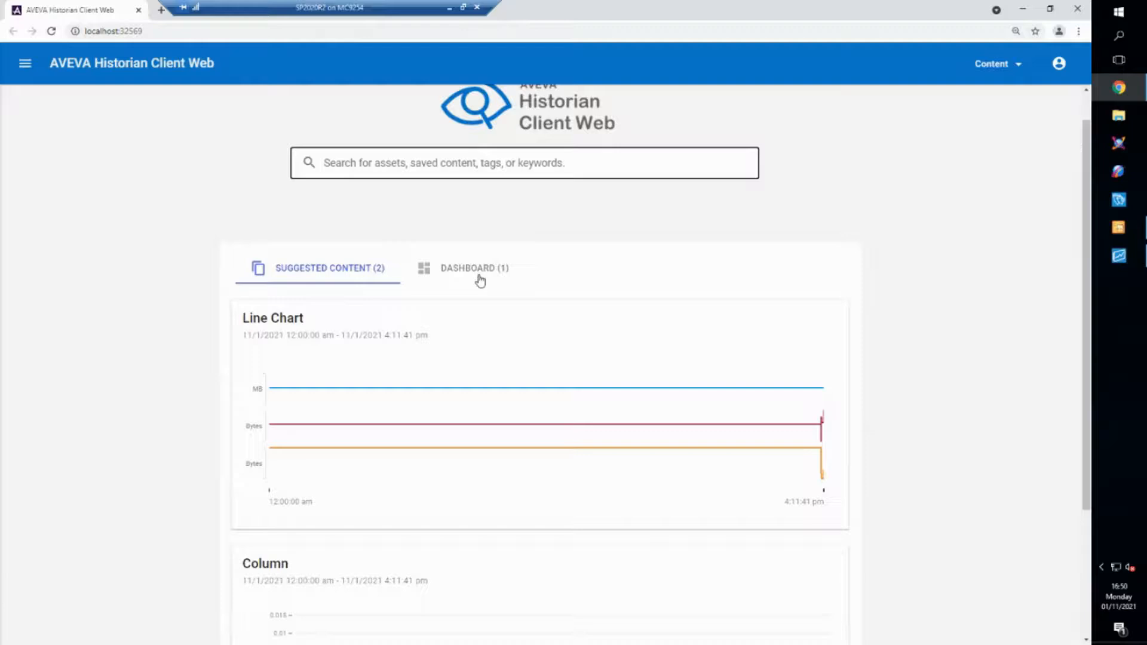
mouse_move(481, 284)
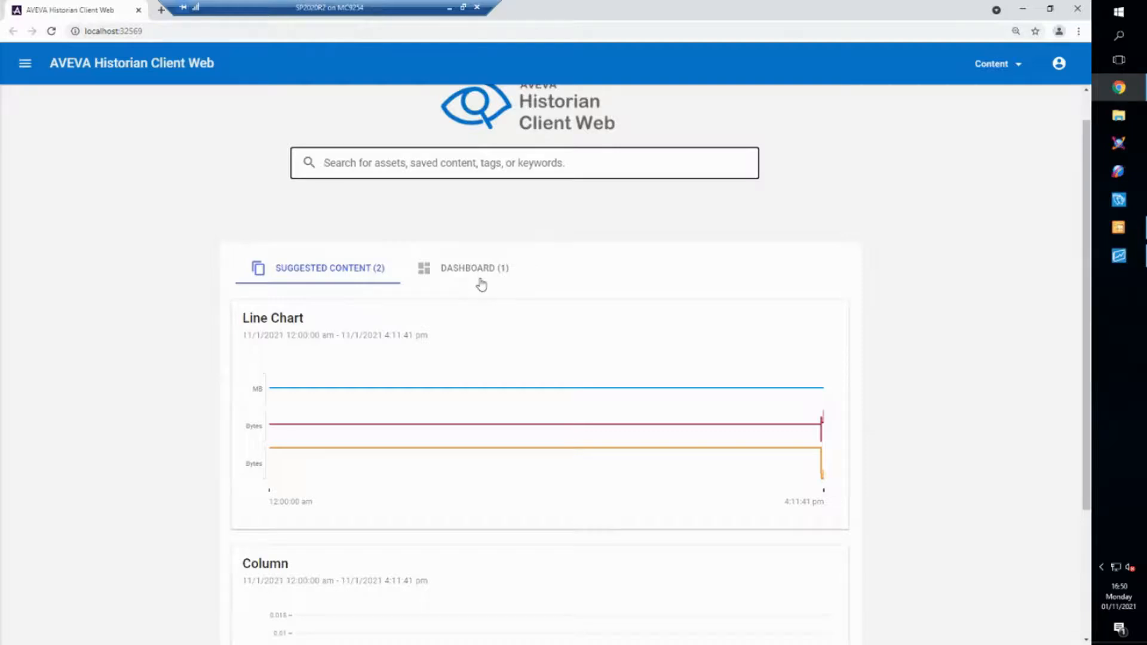